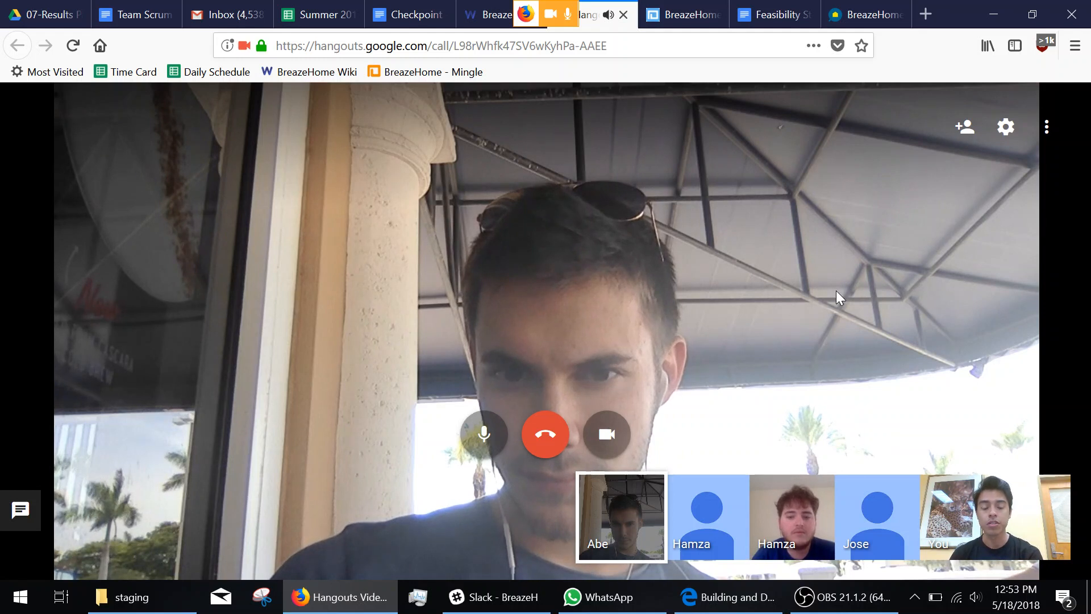
mouse_move(838, 298)
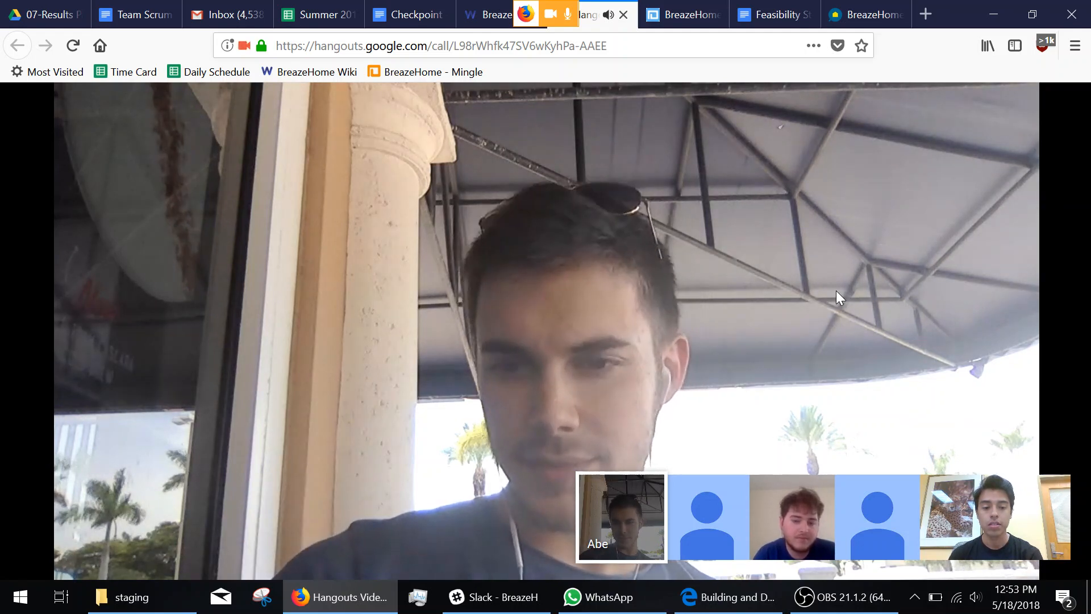
mouse_move(408, 160)
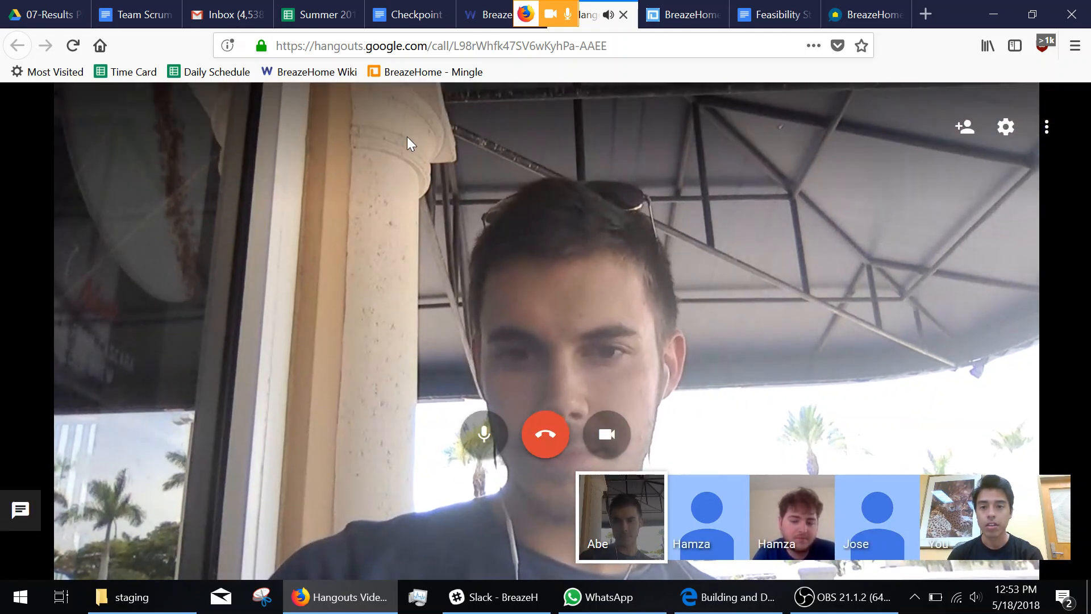
Switch to the Checkpoint meeting doc and scroll to the release, attendees and team hours.
click(420, 14)
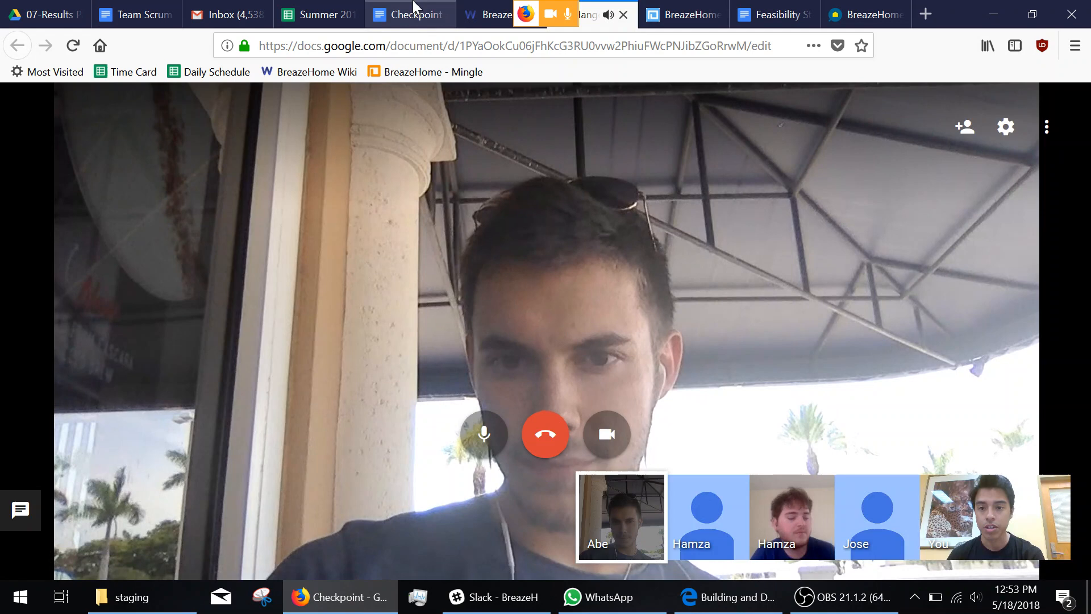
click(418, 14)
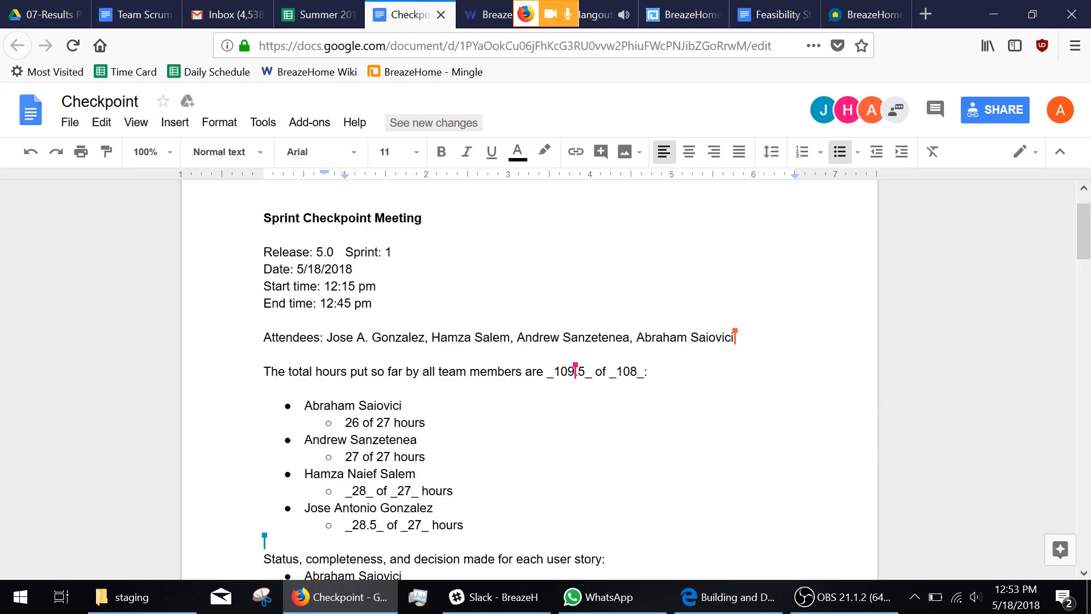
scroll(down, 3)
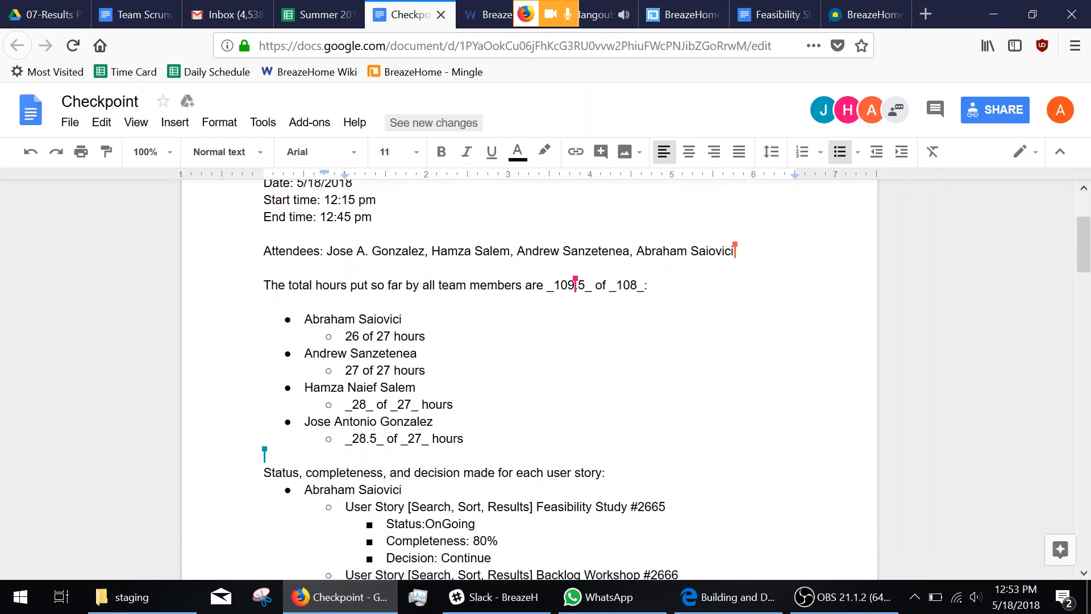
scroll(down, 3)
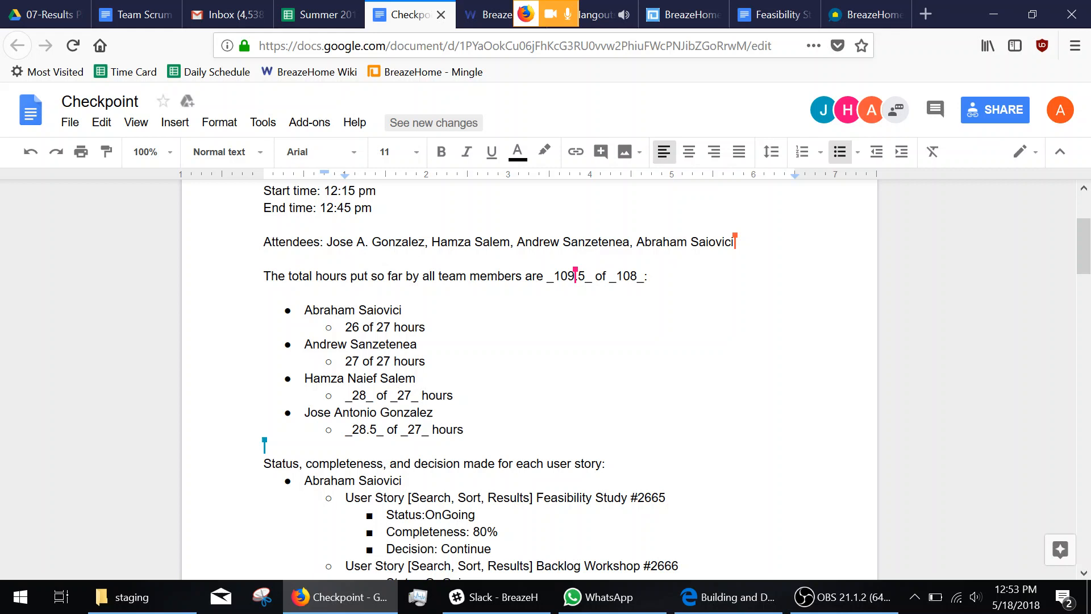
scroll(down, 3)
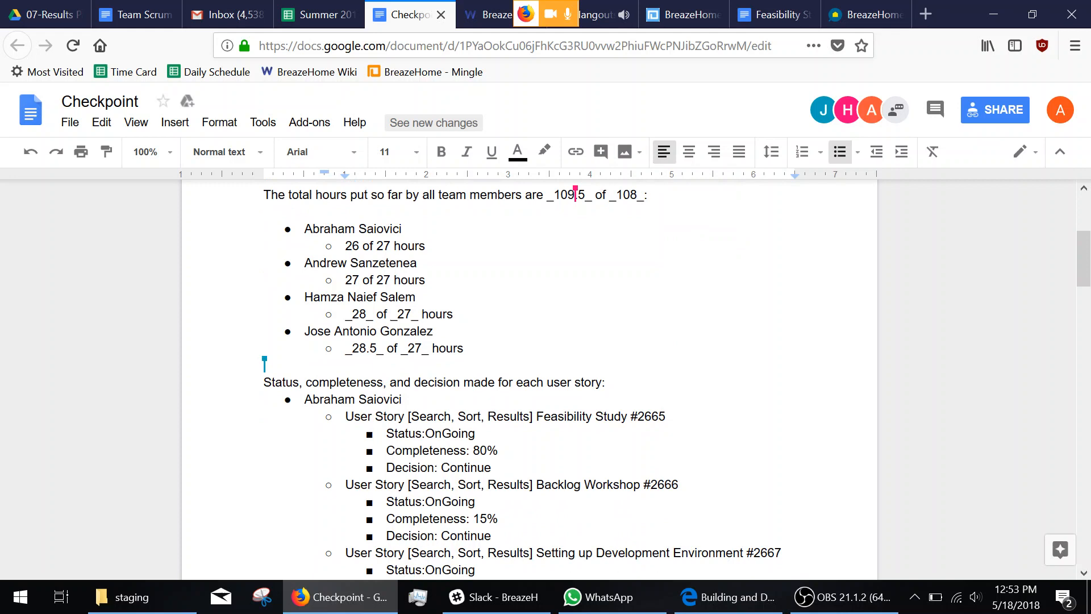
scroll(down, 3)
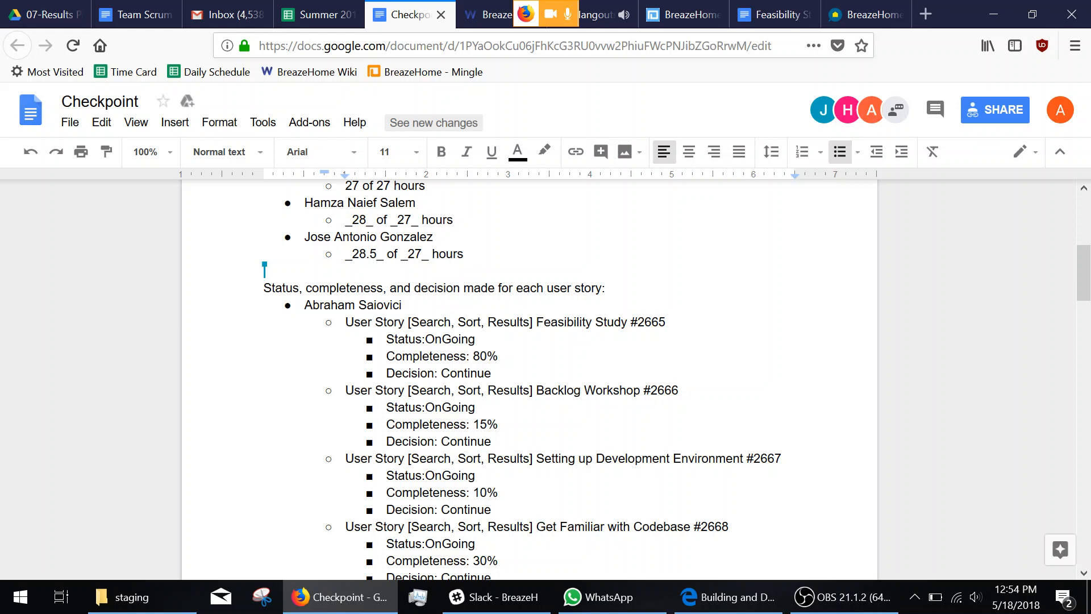
scroll(down, 3)
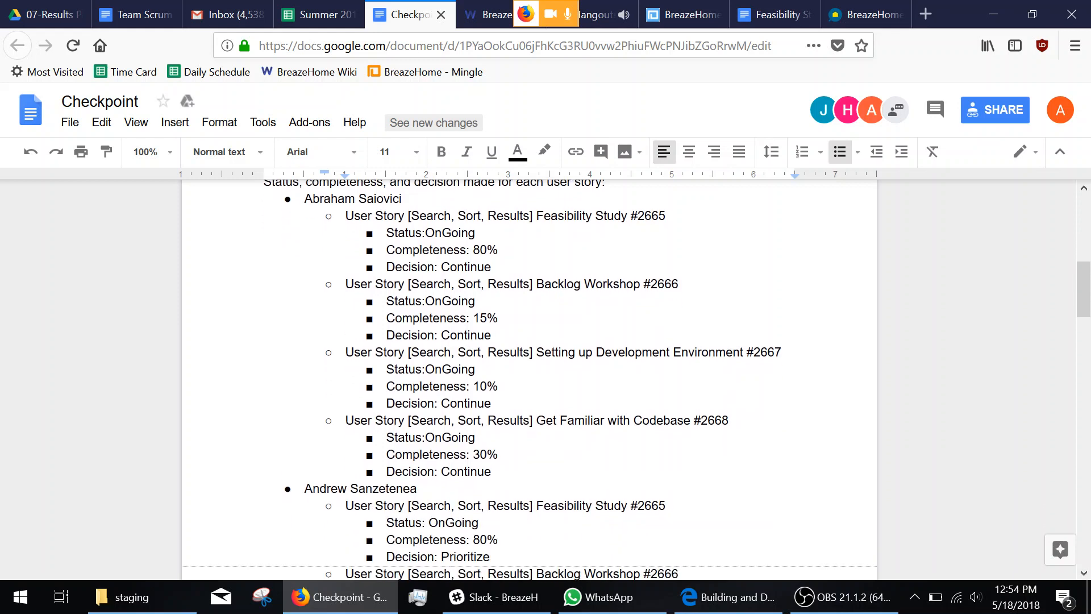
Review Andrew's Feasibility Study and Backlog Workshop entries, then bring up OBS from the taskbar.
scroll(down, 3)
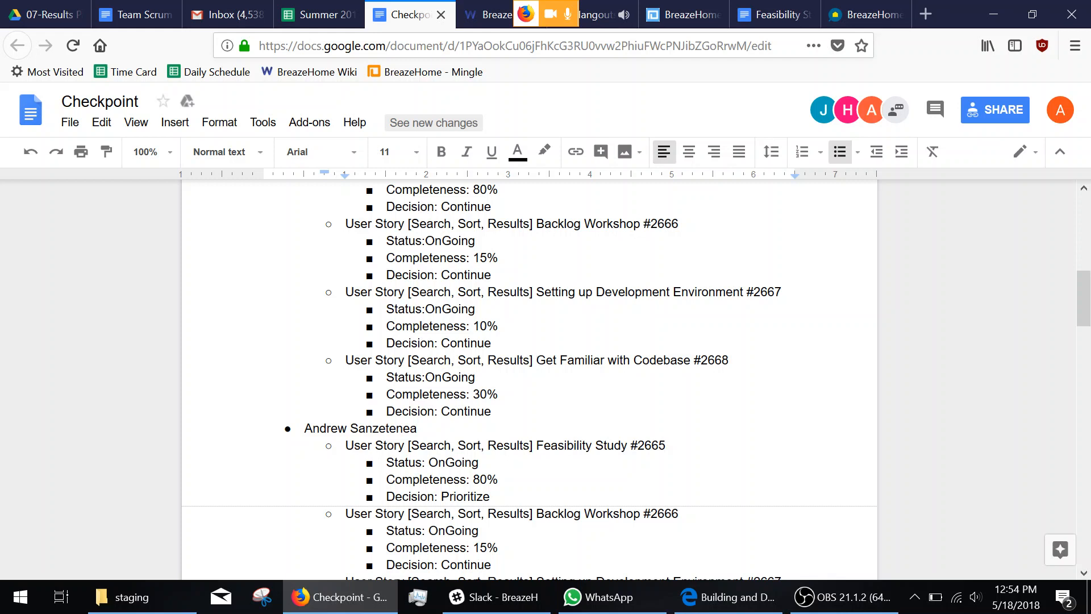
scroll(down, 3)
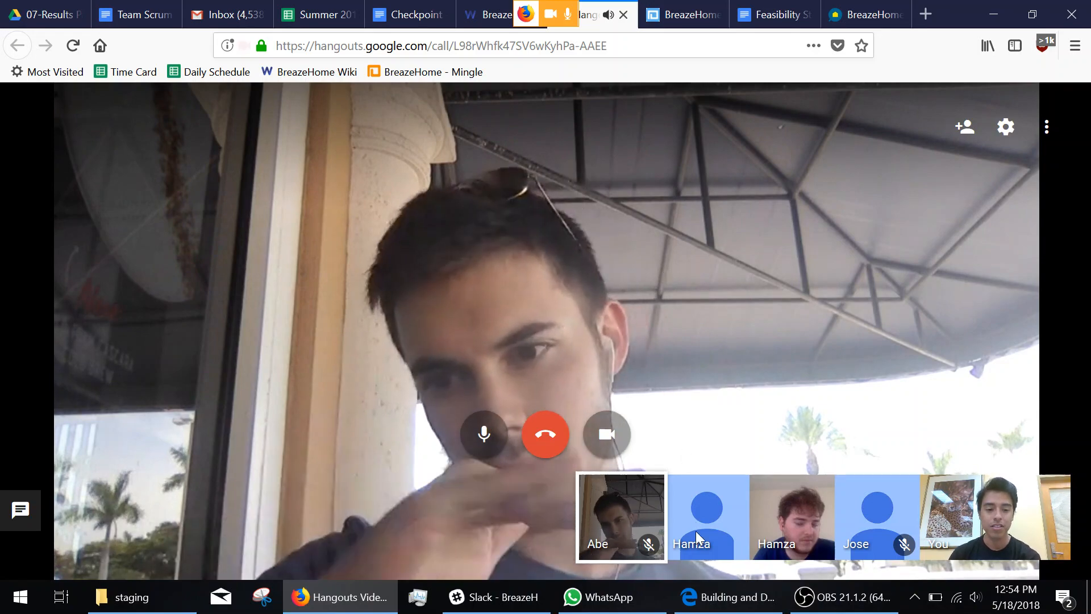
click(849, 596)
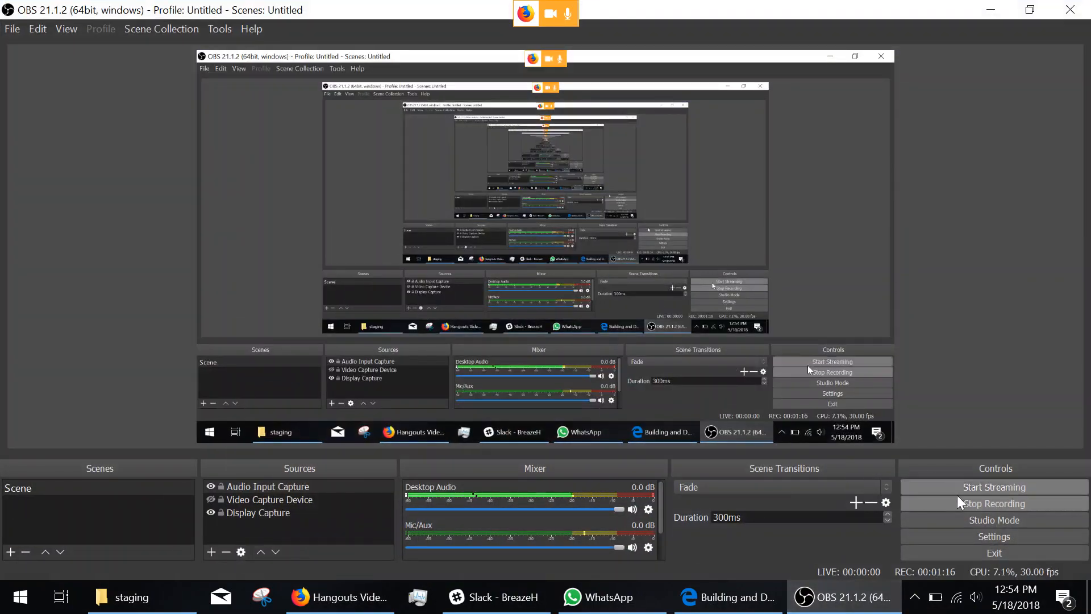